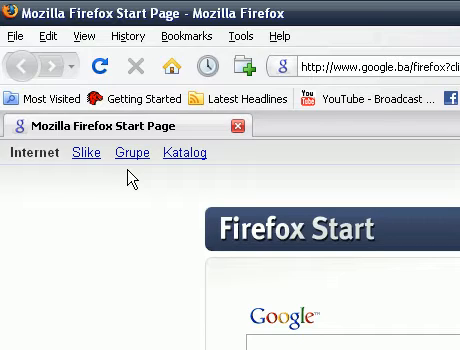
{"action": "mouse_move", "coordinate": [250, 45]}
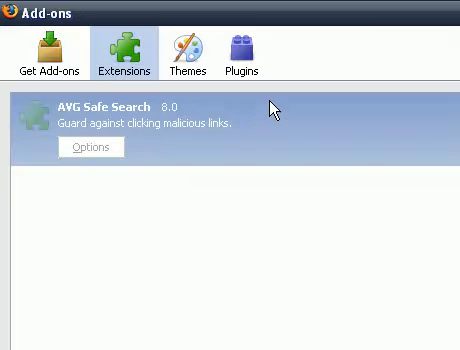
Browse the Get Add-ons recommendations such as CustomizeGoogle and FoxyProxy.
{"action": "left_click", "coordinate": [46, 48]}
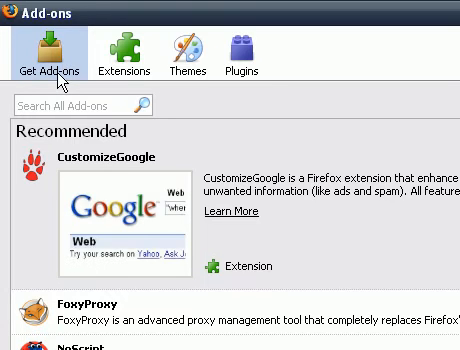
{"action": "scroll", "scroll_direction": "down", "scroll_amount": 3}
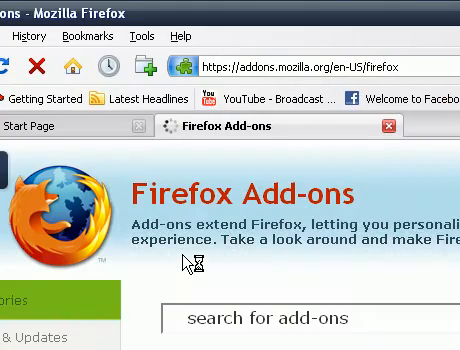
{"action": "scroll", "scroll_direction": "down", "scroll_amount": 3}
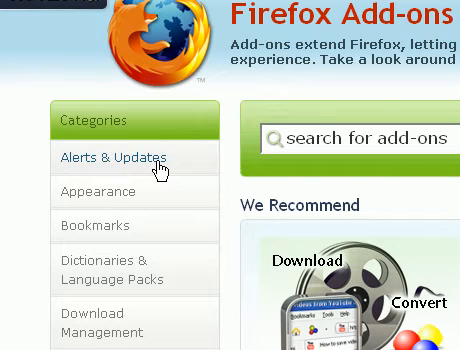
{"action": "scroll", "scroll_direction": "down", "scroll_amount": 3}
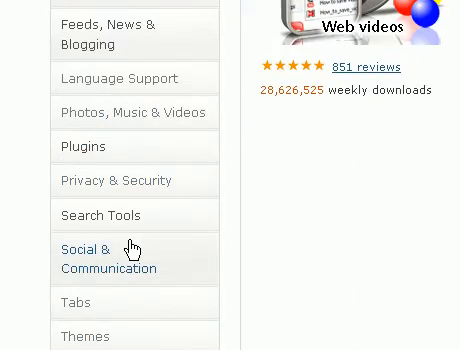
{"action": "scroll", "scroll_direction": "down", "scroll_amount": 3}
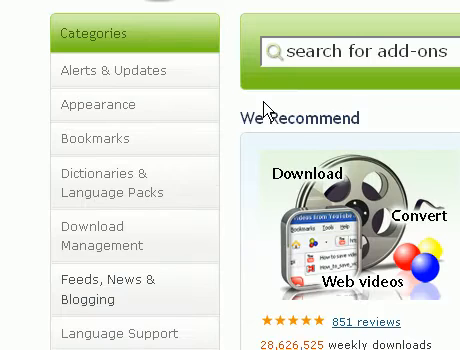
{"action": "scroll", "scroll_direction": "up", "scroll_amount": 3}
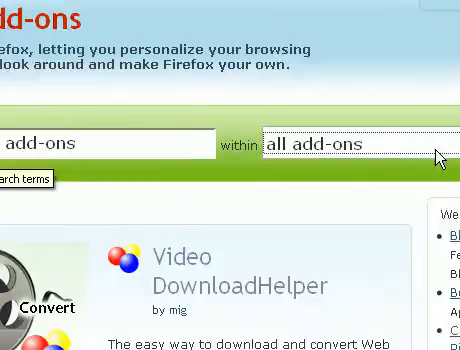
{"action": "left_click", "coordinate": [314, 50]}
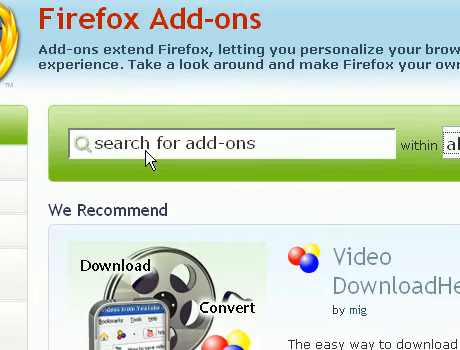
{"action": "scroll", "scroll_direction": "down", "scroll_amount": 3}
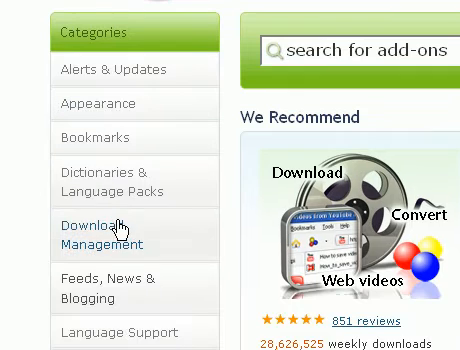
{"action": "mouse_move", "coordinate": [120, 185]}
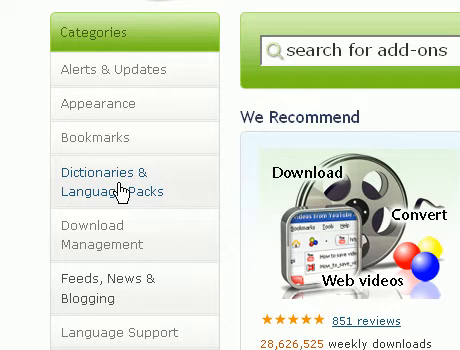
{"action": "scroll", "scroll_direction": "up", "scroll_amount": 3}
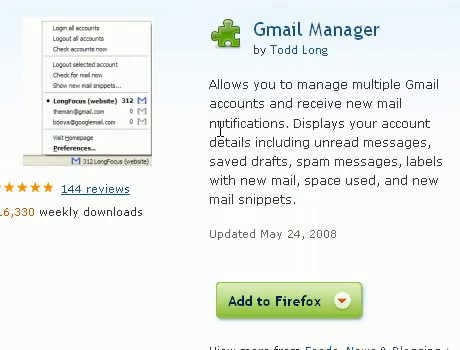
Page the featured add-ons slider to the Flagfox listing and reach its Add to Firefox button.
{"action": "scroll", "scroll_direction": "down", "scroll_amount": 3}
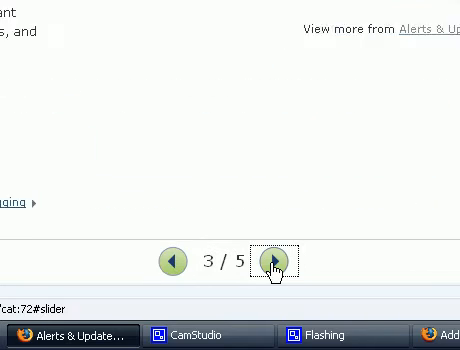
{"action": "left_click", "coordinate": [270, 261]}
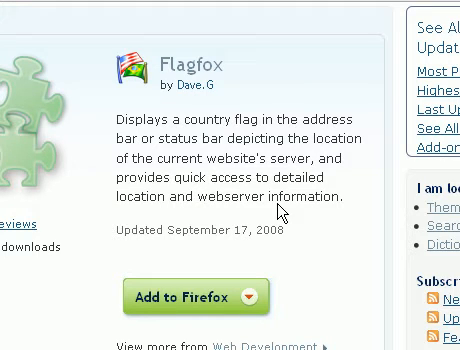
{"action": "scroll", "scroll_direction": "down", "scroll_amount": 3}
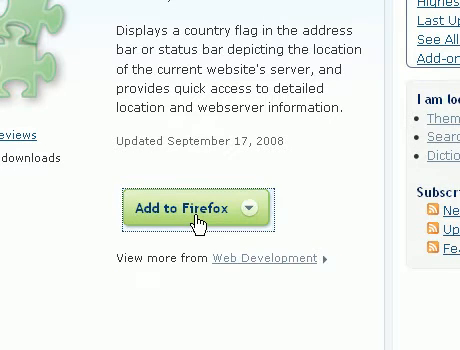
Install Flagfox via Add to Firefox and Install Now, then restart the browser to activate it.
{"action": "left_click", "coordinate": [177, 208]}
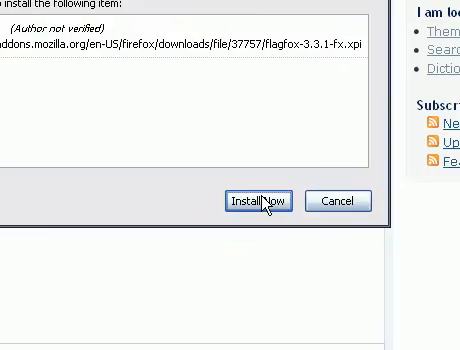
{"action": "left_click", "coordinate": [258, 201]}
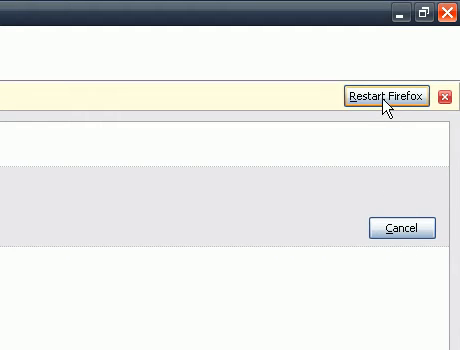
{"action": "left_click", "coordinate": [382, 97]}
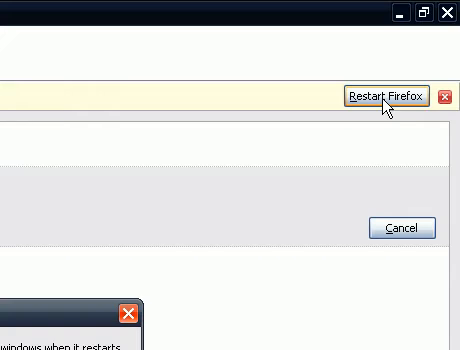
{"action": "left_click", "coordinate": [378, 95]}
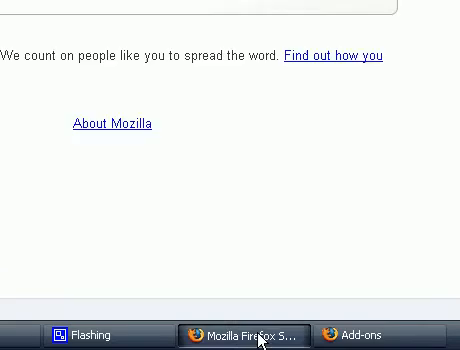
Open Flagfox's Options dialog from the flag icon menu in the address bar.
{"action": "left_click", "coordinate": [248, 335]}
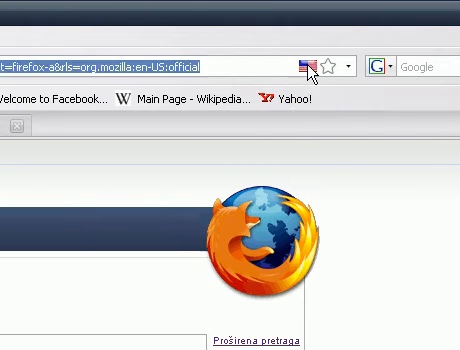
{"action": "left_click", "coordinate": [300, 64]}
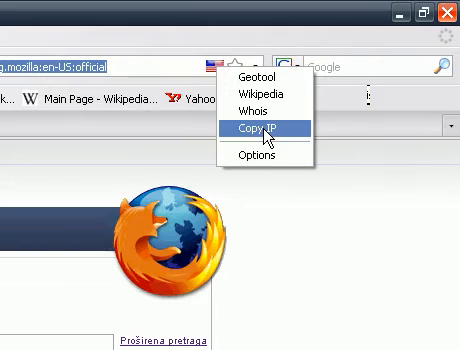
{"action": "left_click", "coordinate": [254, 156]}
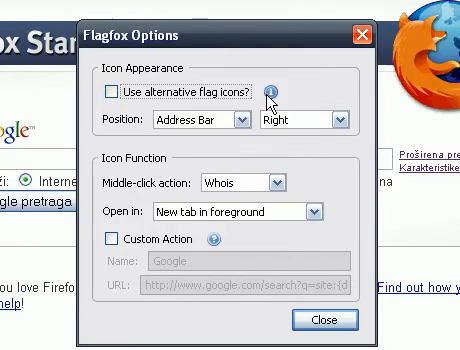
Preview Flagfox's alternative flag icon set and close the preview.
{"action": "left_click", "coordinate": [277, 92]}
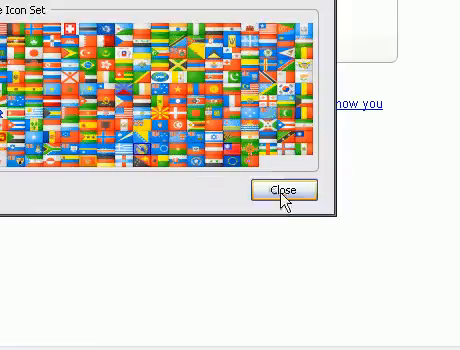
{"action": "left_click", "coordinate": [281, 190]}
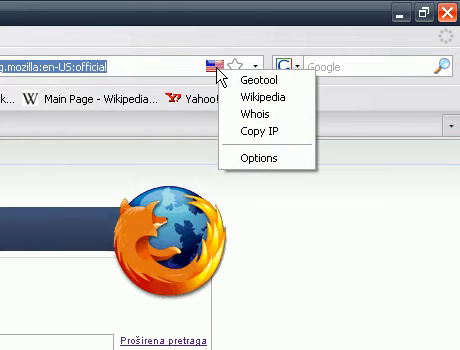
{"action": "left_click", "coordinate": [265, 159]}
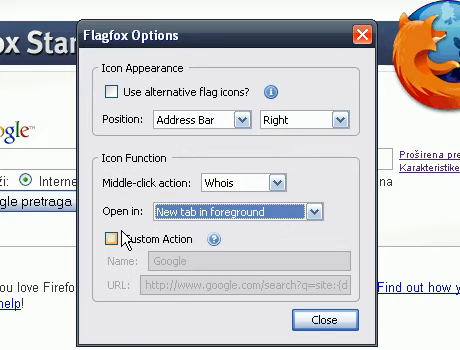
{"action": "left_click", "coordinate": [113, 241]}
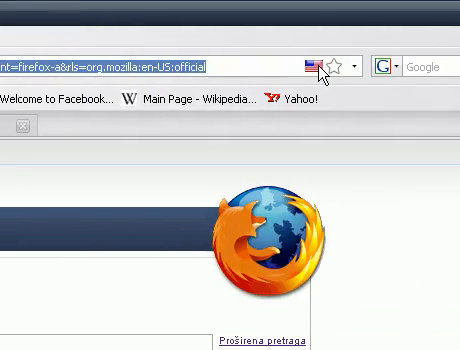
{"action": "mouse_move", "coordinate": [300, 66]}
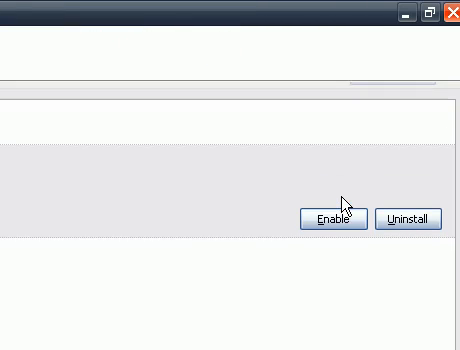
Disable Flagfox in the add-ons manager and restart Firefox to apply it.
{"action": "left_click", "coordinate": [329, 217]}
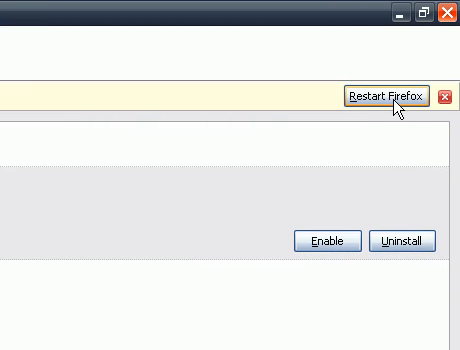
{"action": "left_click", "coordinate": [378, 96]}
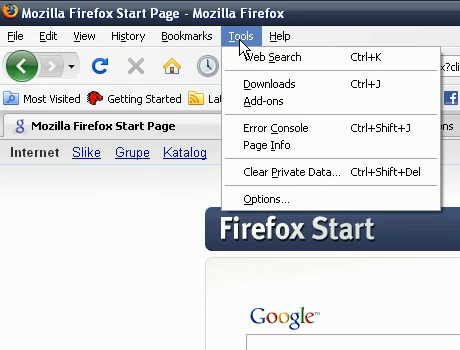
Show the Extensions list where Flagfox 3.3.1 now appears disabled.
{"action": "left_click", "coordinate": [274, 100]}
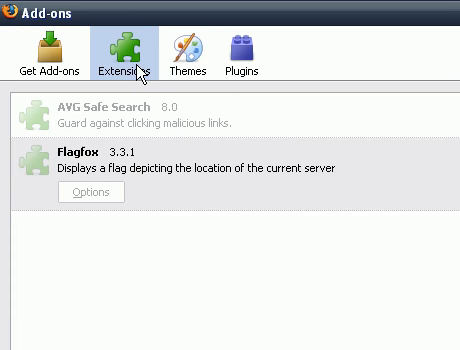